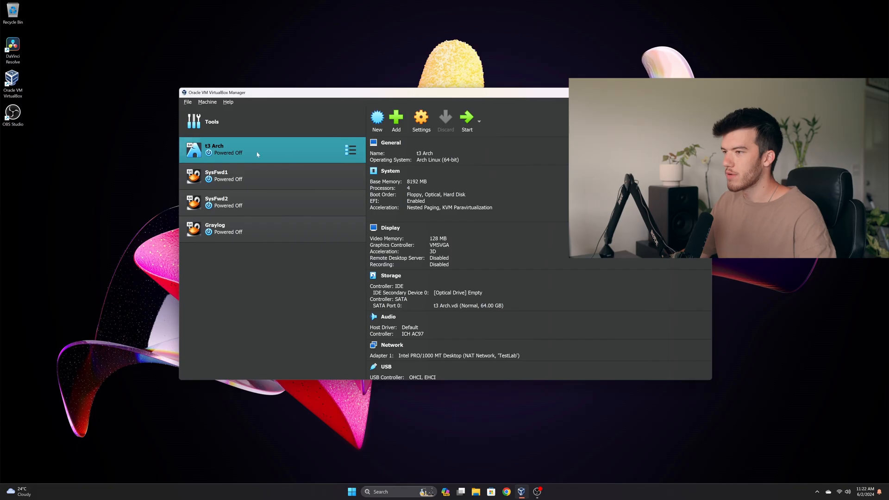
- Create a new VM named BBS-Arch and pick the downloaded Arch Linux ISO as its image
click(377, 120)
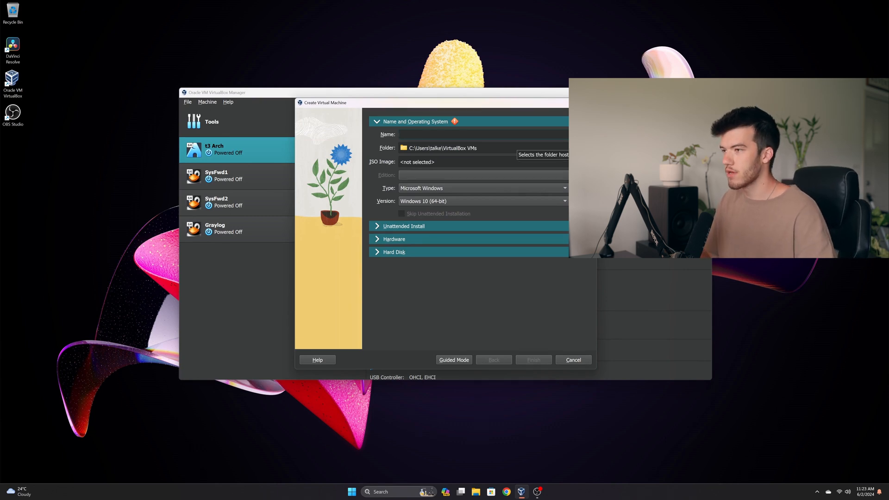
text(BBS-Arch)
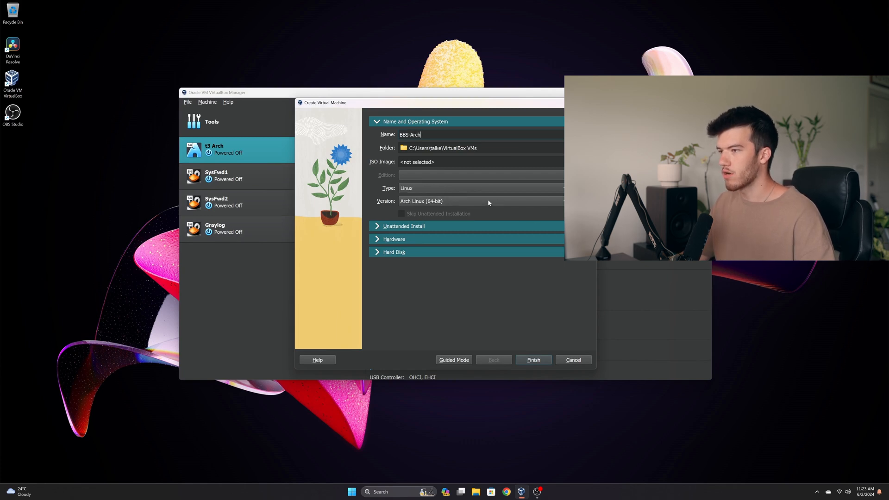
click(561, 161)
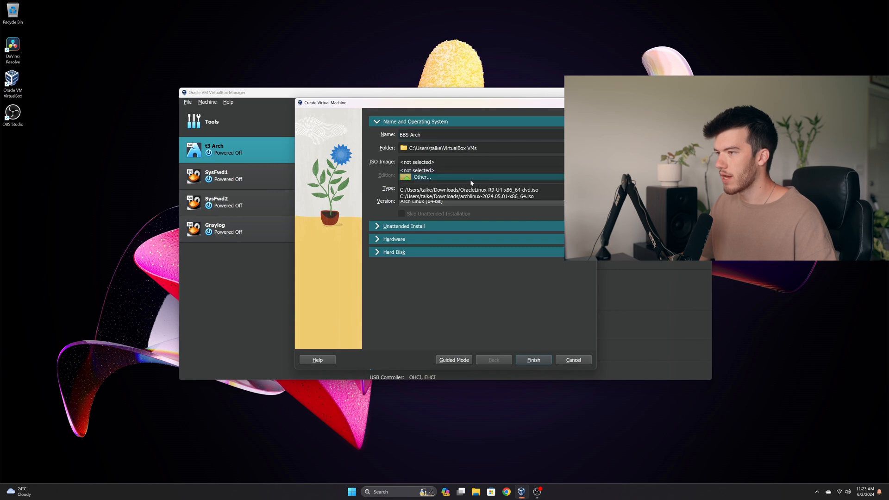
click(470, 197)
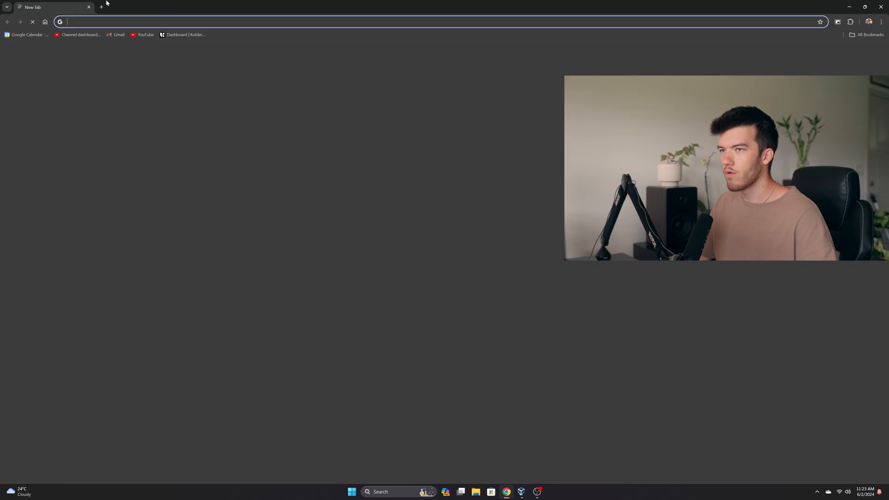
- From archlinux.org/download, reach the lug.mtu.edu US mirror's 2024.06.01 ISO folder
text(archlinux.org/download/)
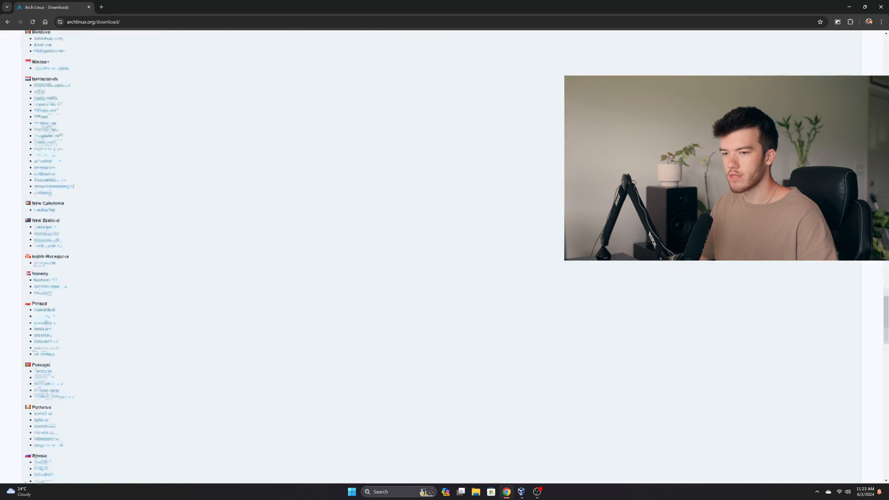
scroll(down, 3)
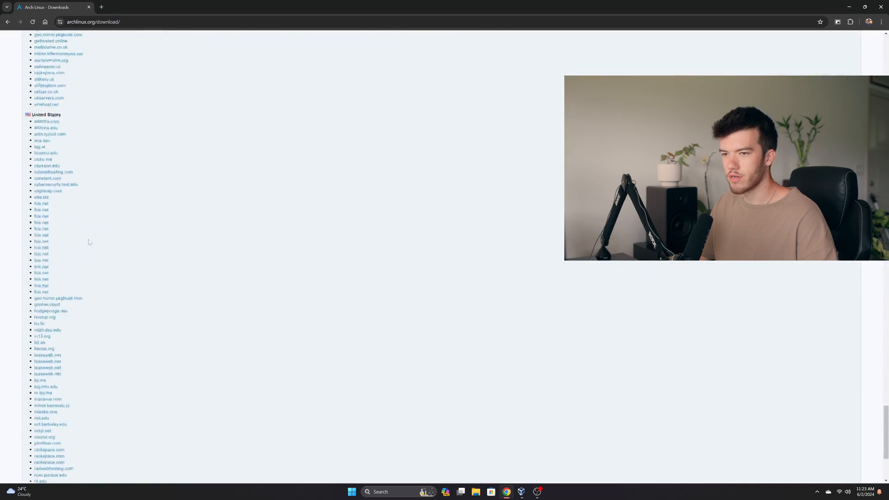
scroll(down, 3)
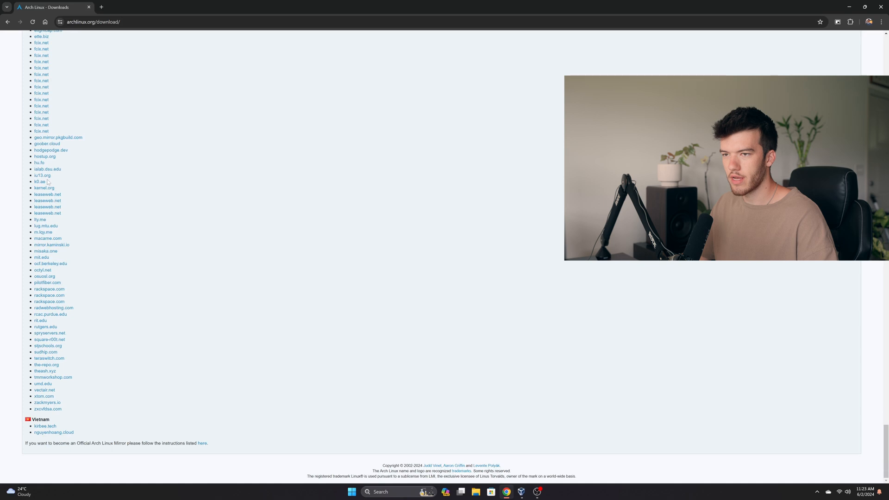
mouse_move(57, 137)
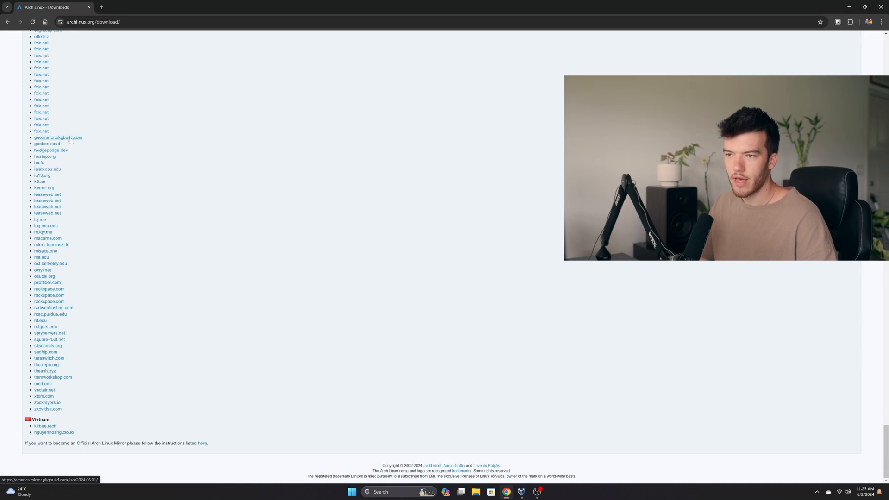
click(45, 226)
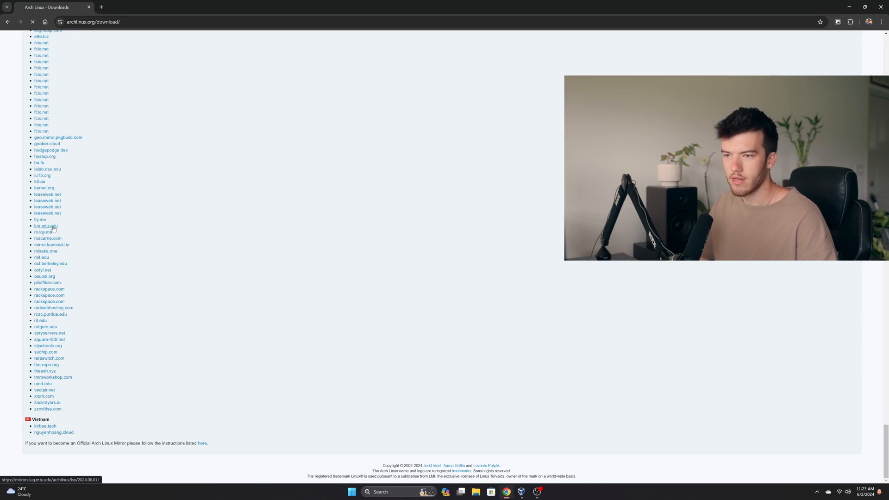
click(45, 226)
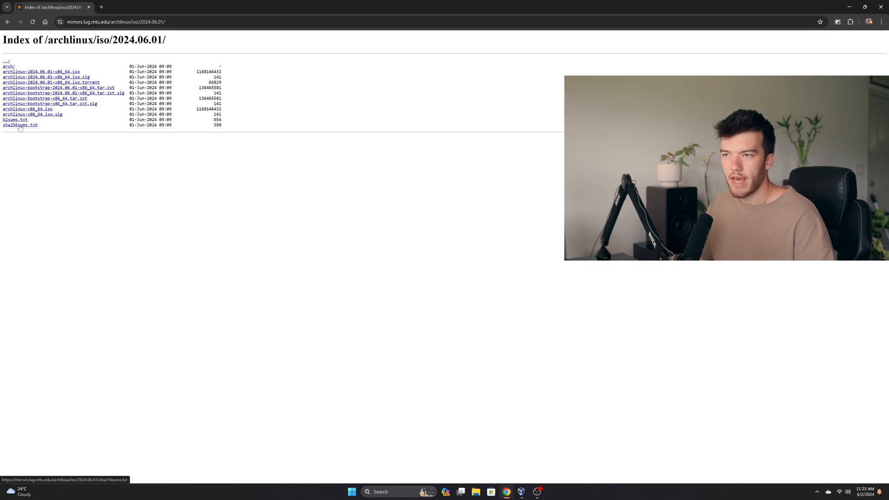
mouse_move(41, 71)
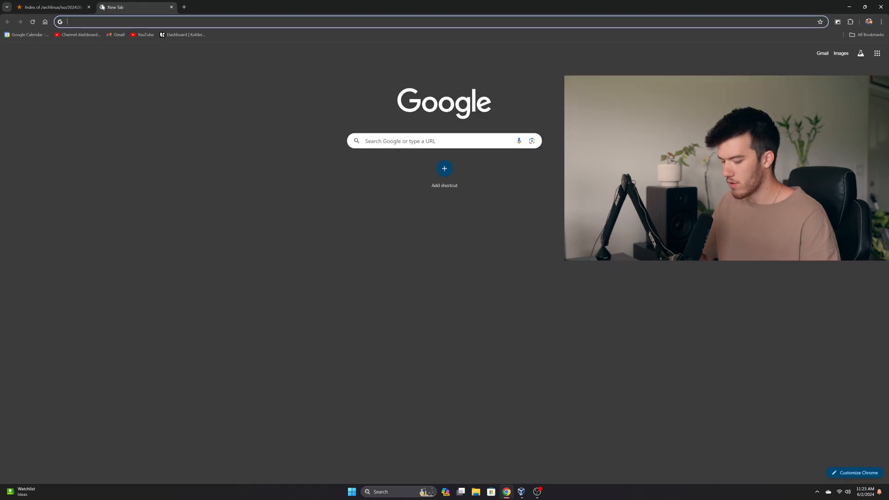
- Load rufus.ie and scroll the Rufus homepage
text(rufus.ie/en/)
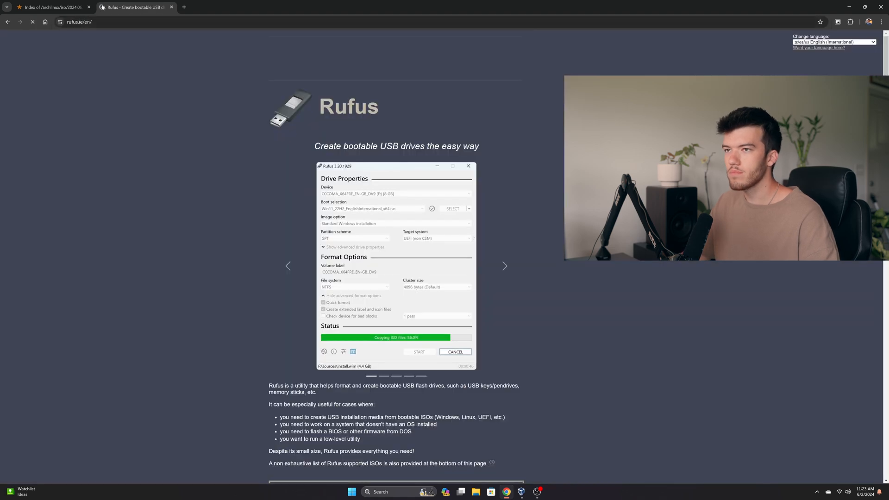
scroll(down, 3)
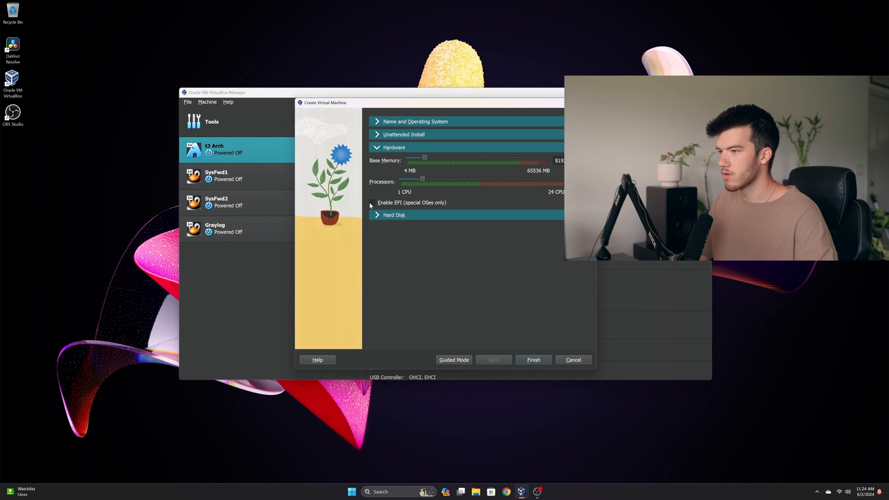
- Enable EFI, enlarge the virtual disk to 50 GB and finish creating BBS-Arch
click(372, 203)
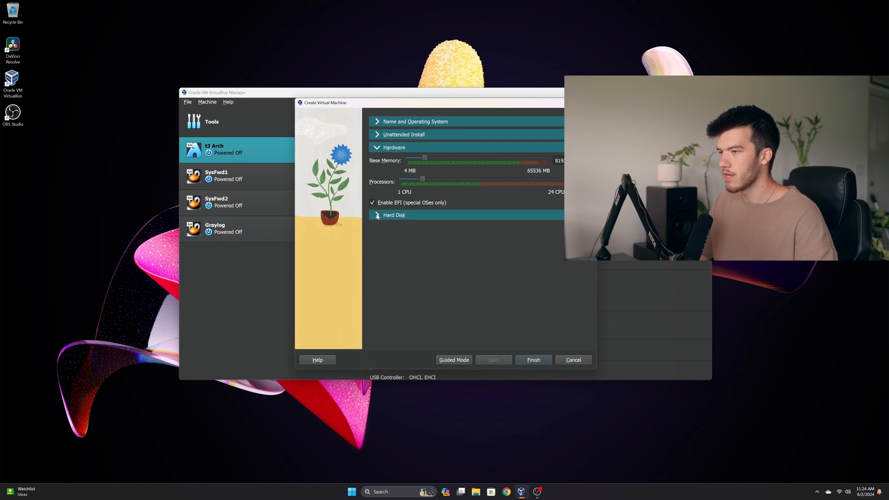
click(393, 214)
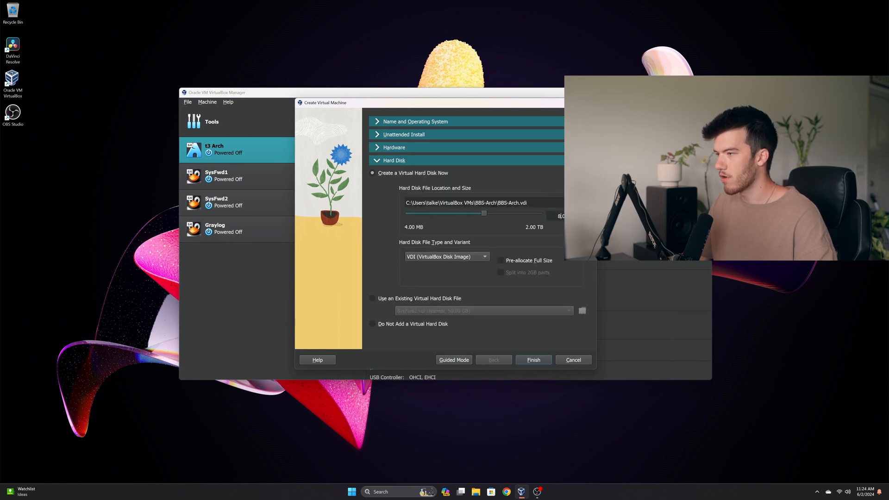
drag(484, 213, 501, 213)
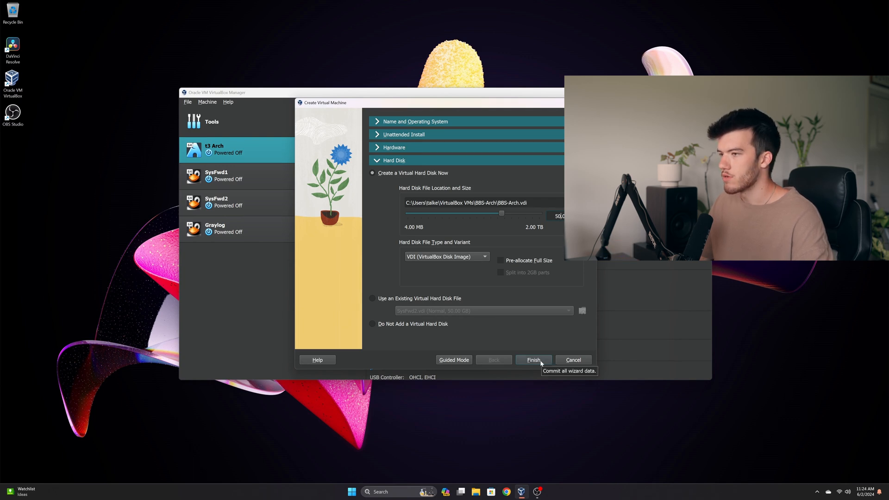
click(532, 359)
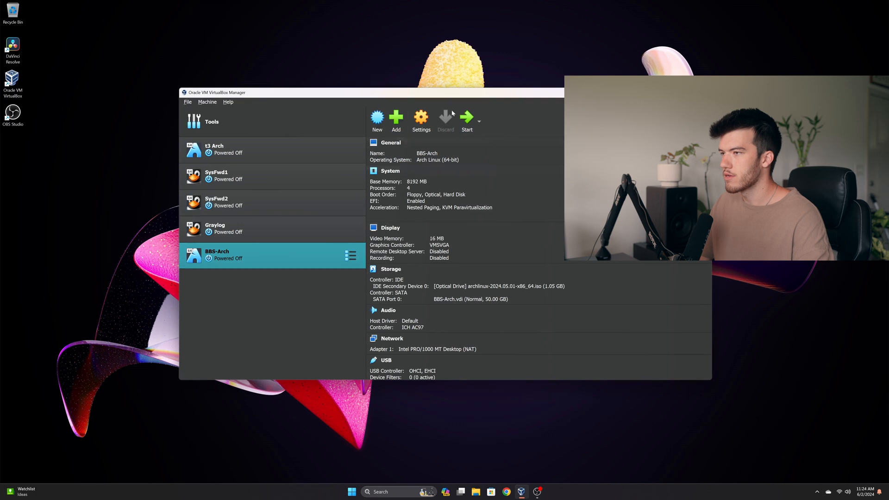
mouse_move(238, 149)
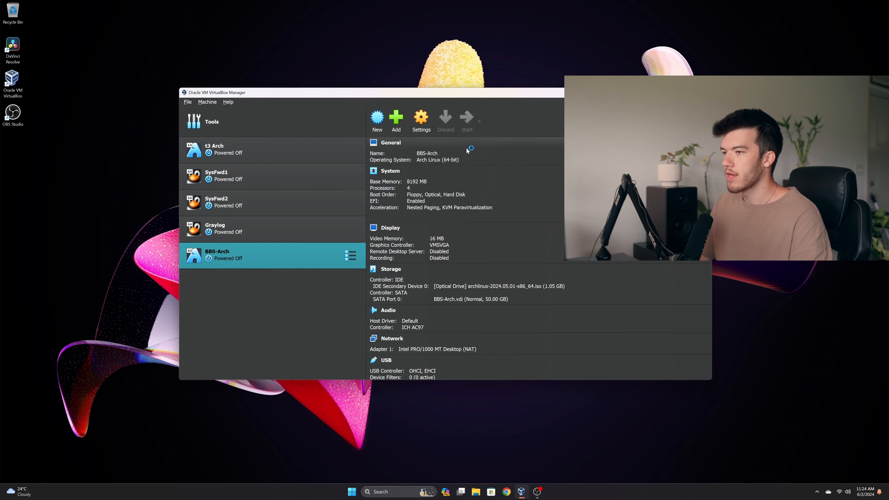
- Start the BBS-Arch machine and let the Arch ISO boot to a root shell
click(466, 118)
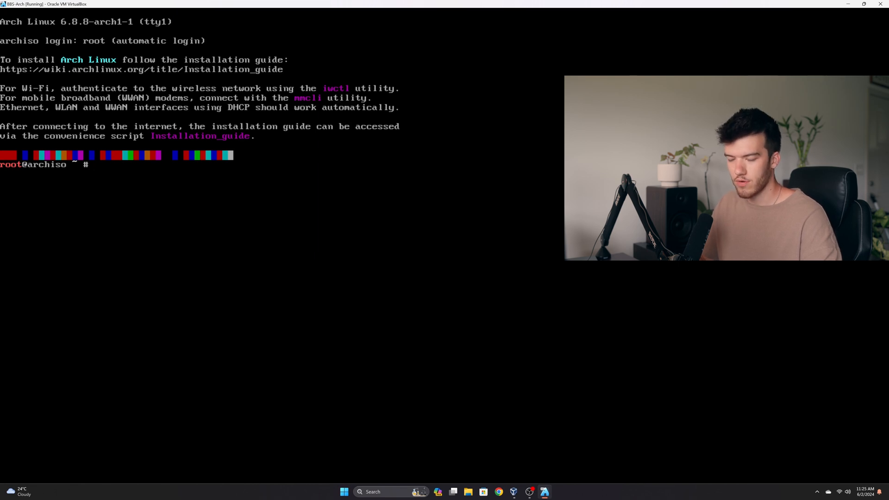
- Run ip addr to verify networking, then launch archinstall
text(ip addr)
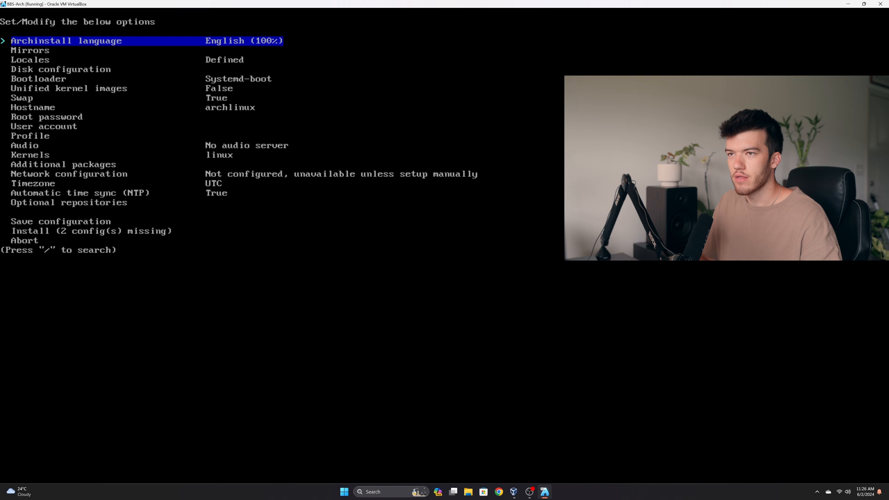
- Review Locales (us keyboard, en_US, UTF-8) and leave them unchanged
key(Down)
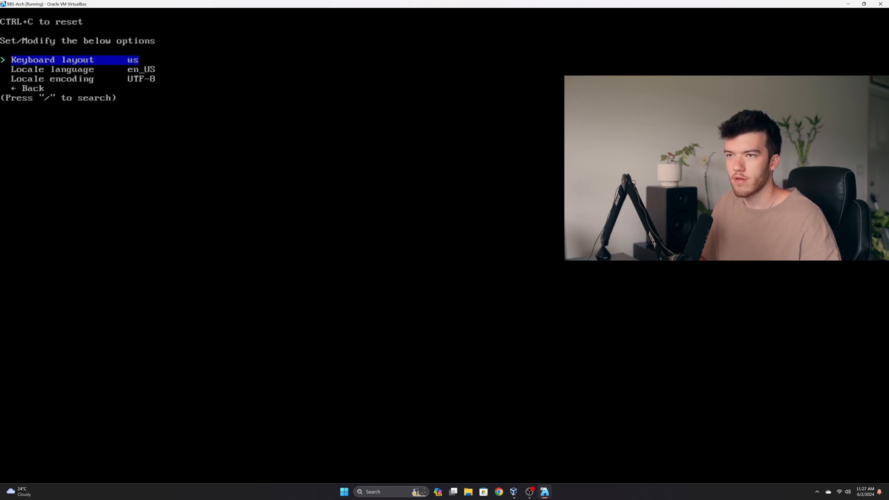
key(Down)
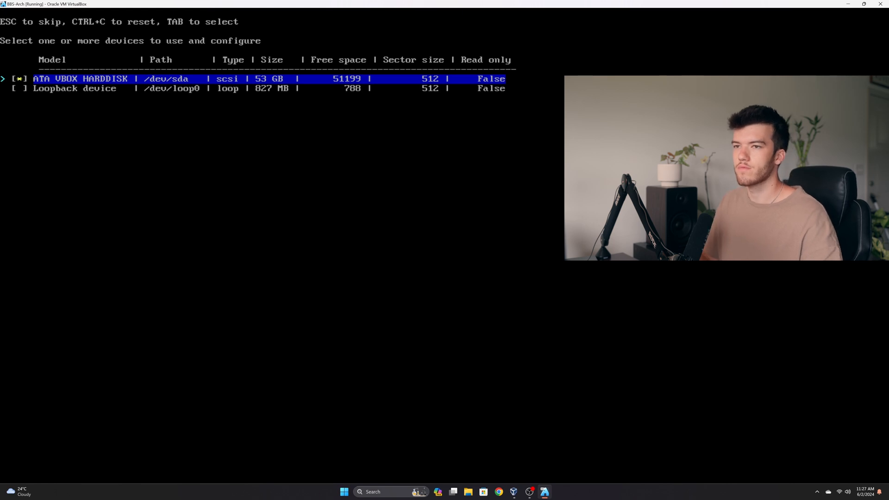
- Choose /dev/sda as install target, pick a filesystem and decline a separate /home partition
key(enter)
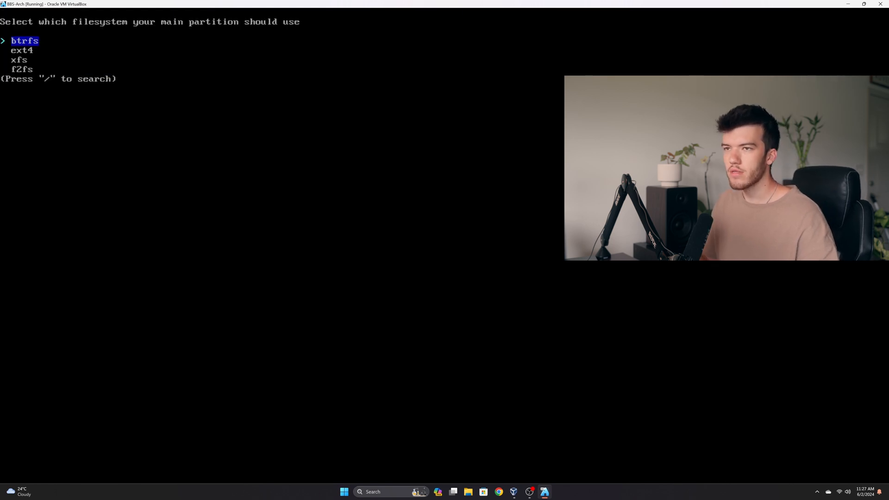
key(Down)
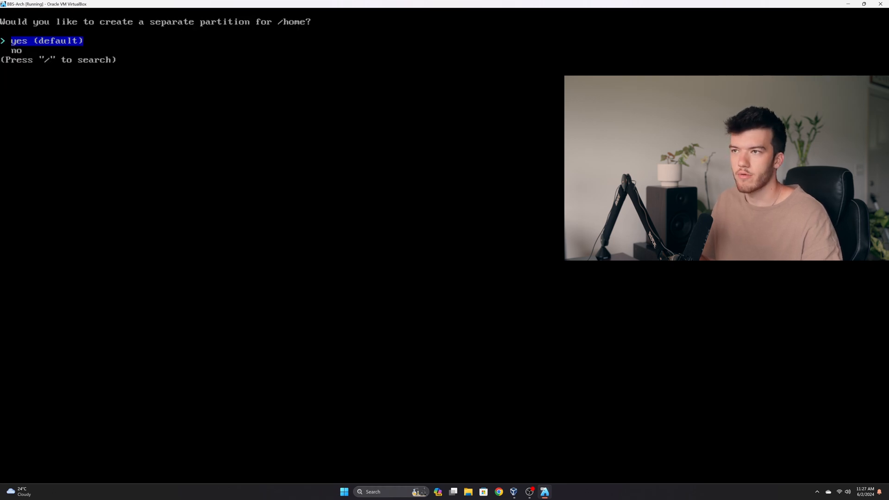
key(Down)
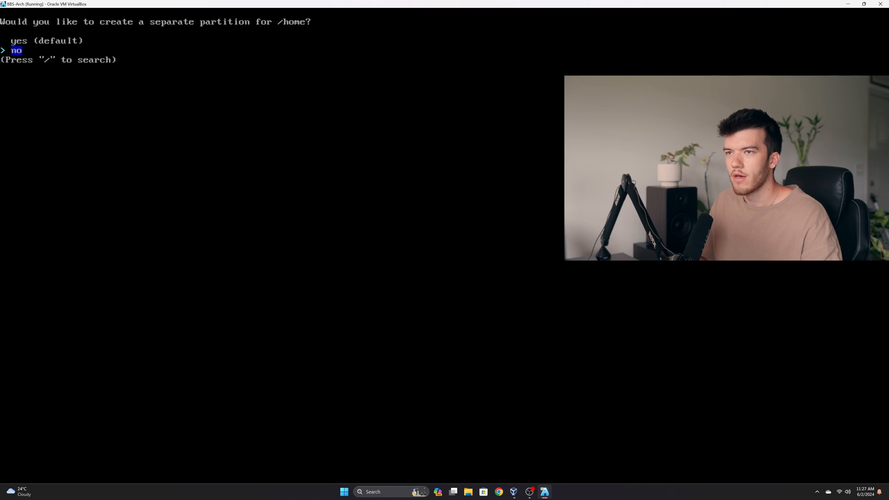
key(Enter)
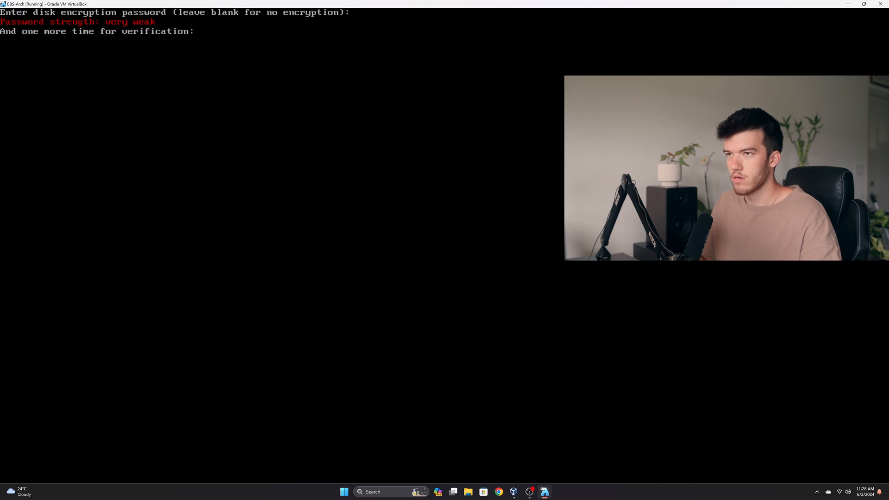
- Confirm the LUKS password on the ext4 partition, then move past Swap to Hostname
key(enter)
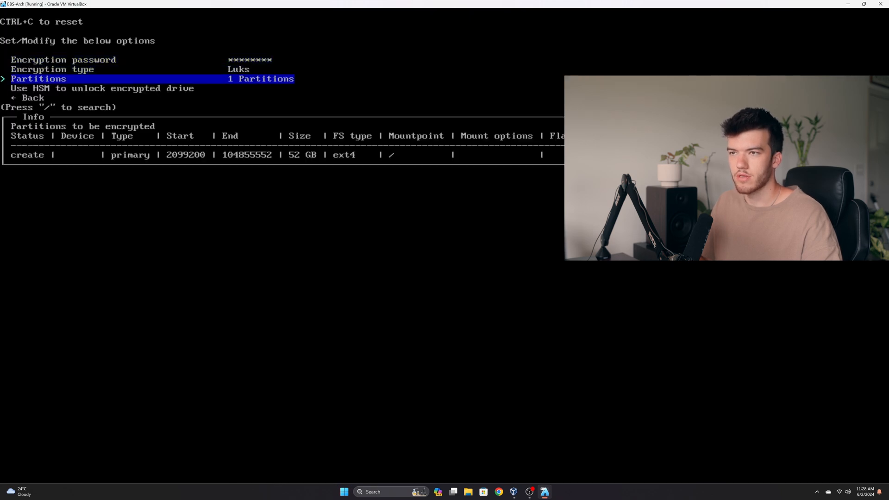
key(Down)
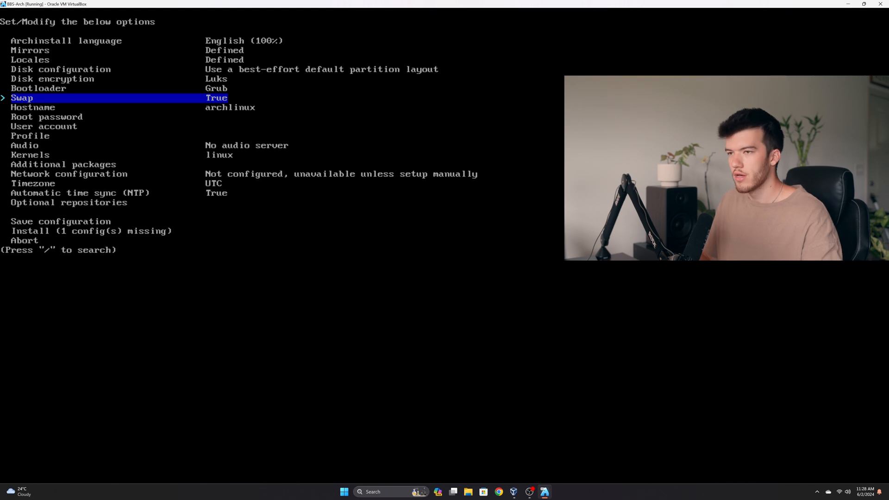
key(Down)
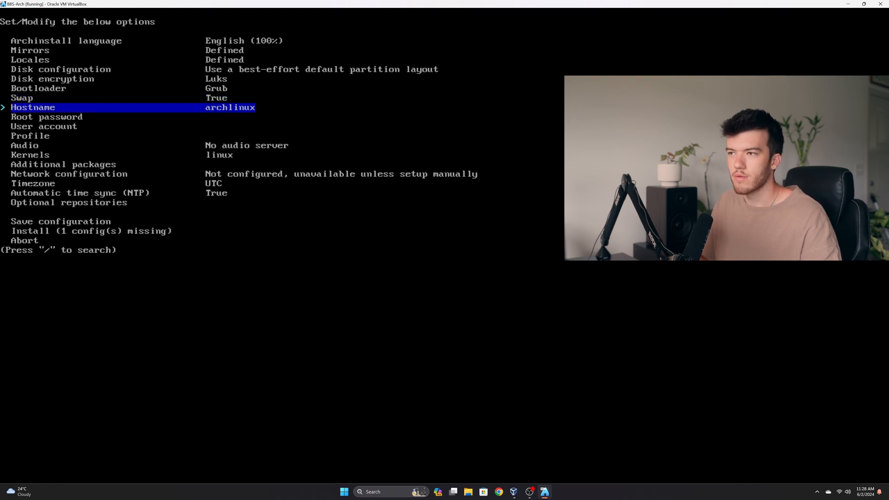
- Set the hostname and root password, then add a user named bigbros
key(Down)
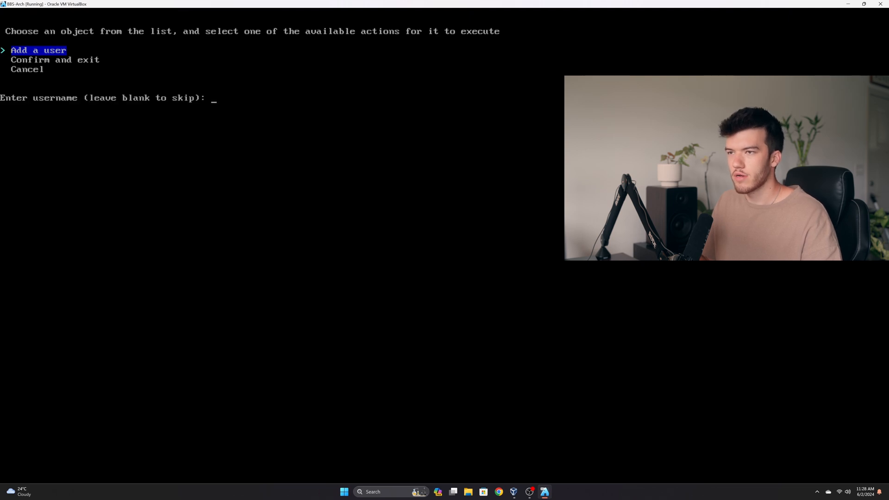
text(bigbros)
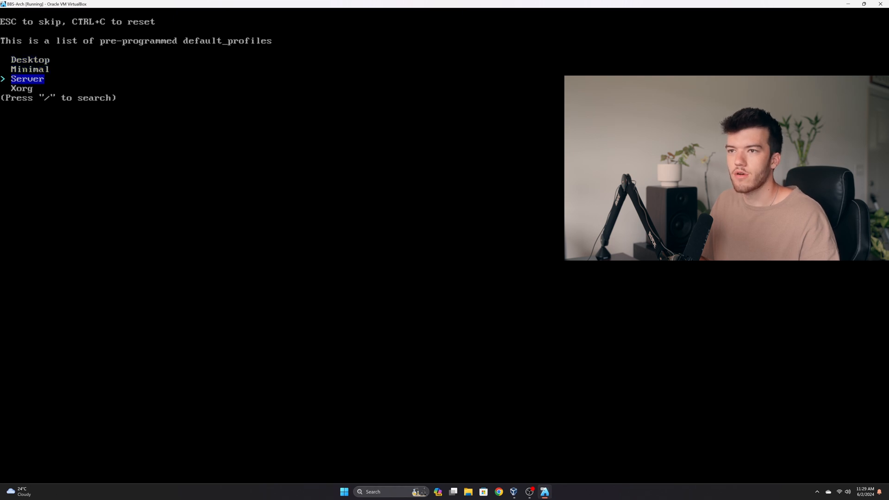
- Preview the Server, Xorg and Minimal profiles, then choose the Desktop profile
key(Down)
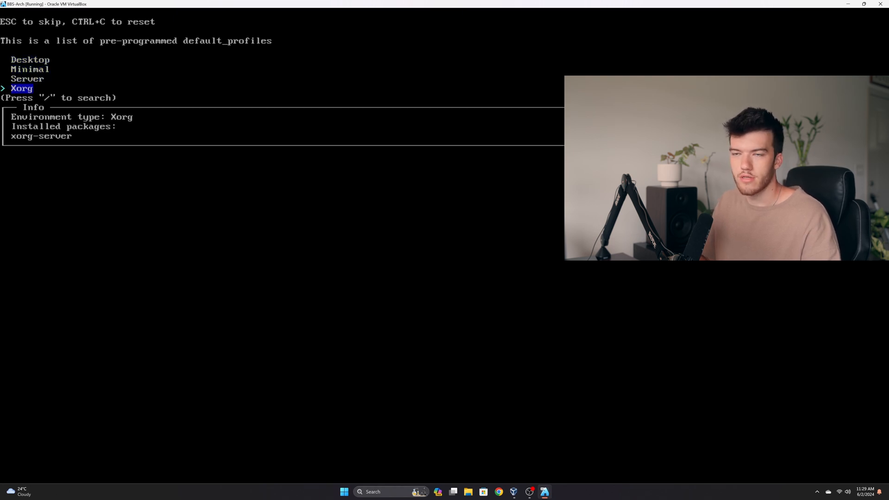
key(Up)
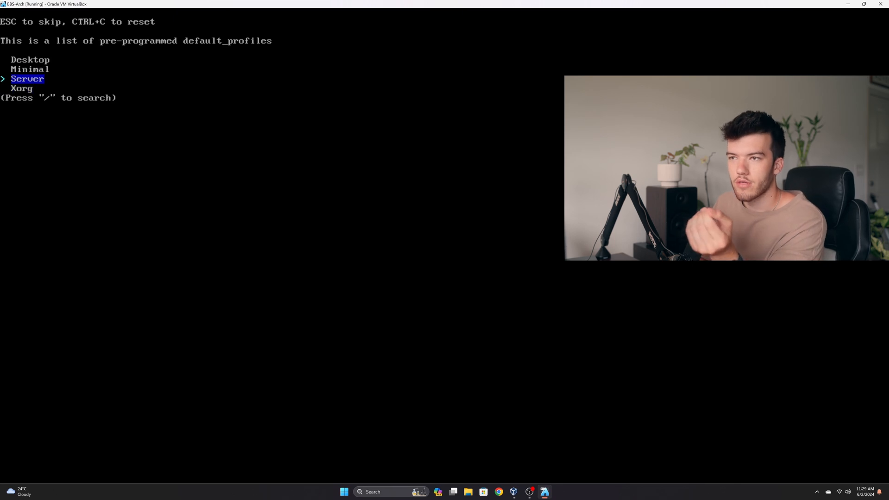
key(Up)
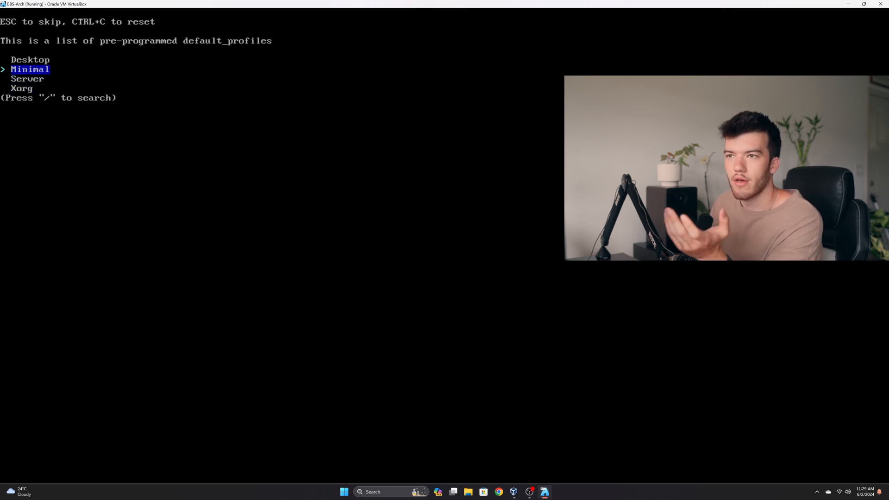
key(Up)
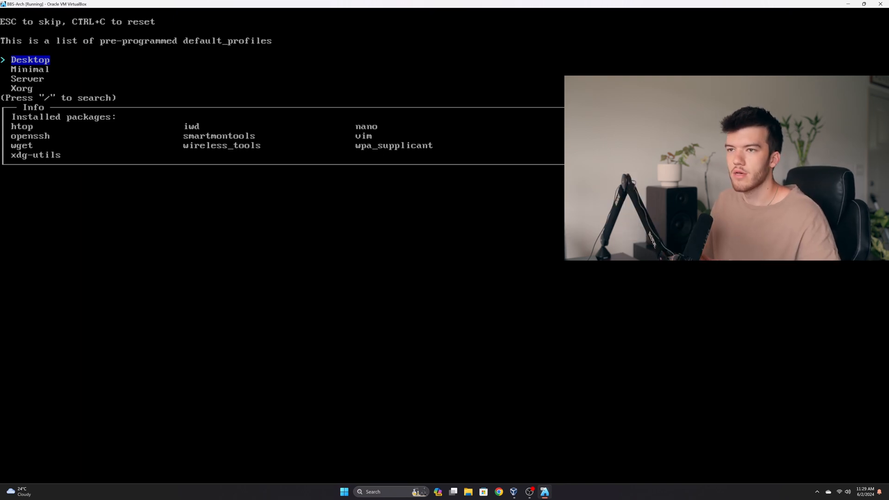
key(enter)
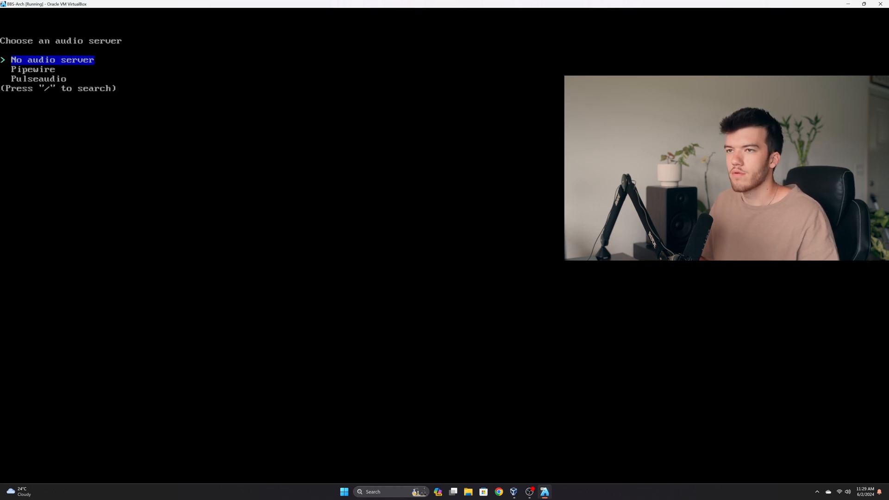
- Set Pipewire as the audio server and browse the kernel list, keeping linux checked
key(Down)
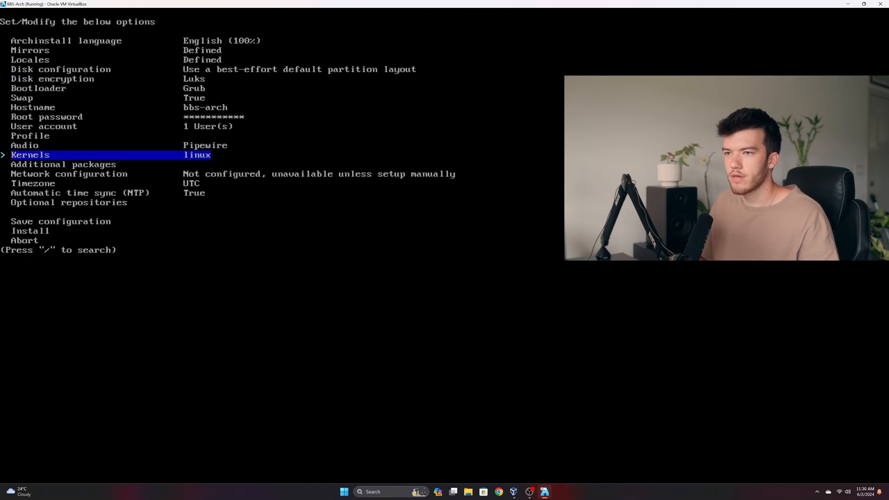
key(Down)
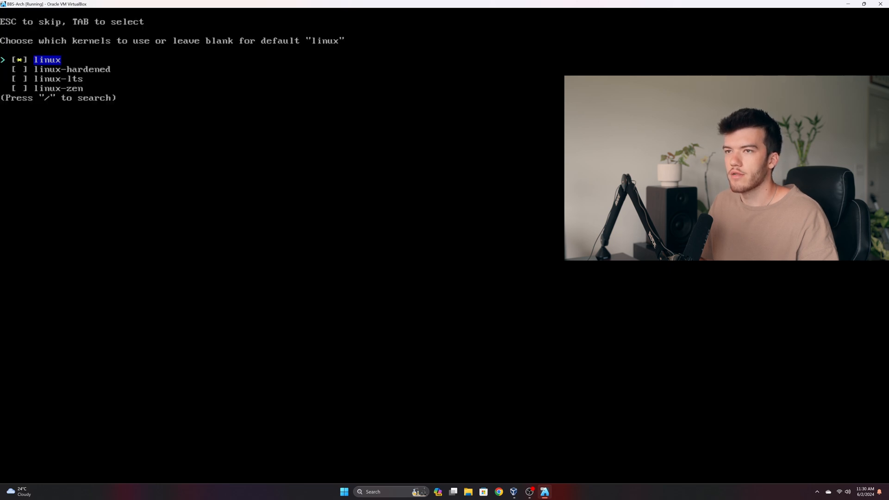
key(Down)
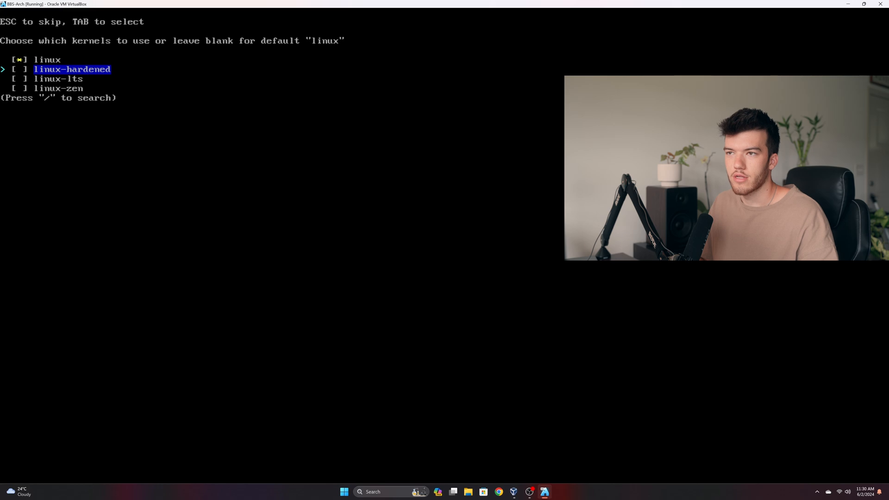
key(Down)
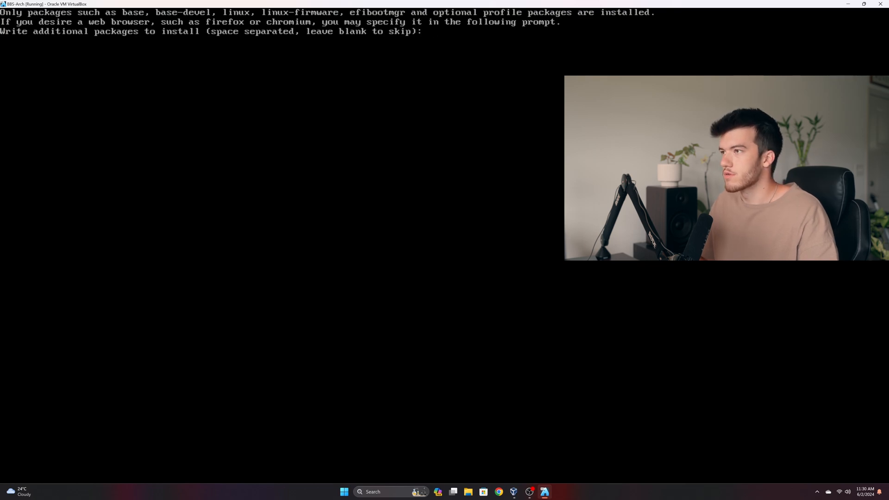
- Enter 'chromium code neovim' as the additional packages to install
text(chromia)
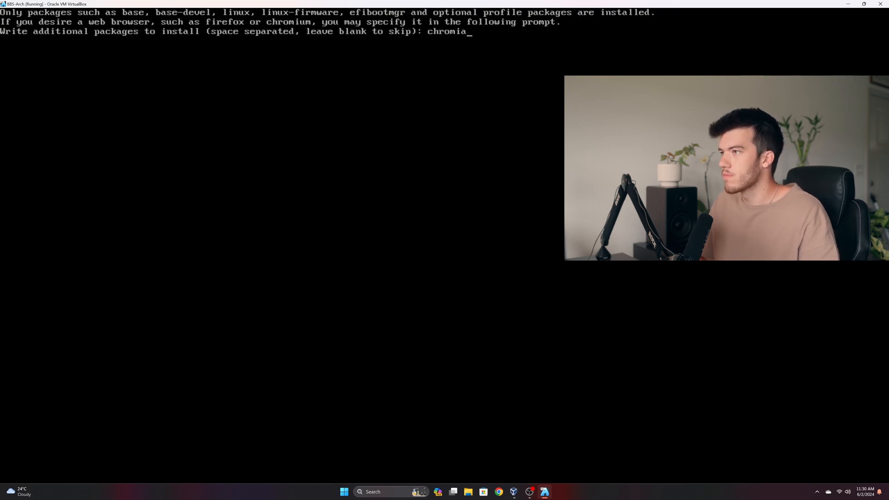
text(m)
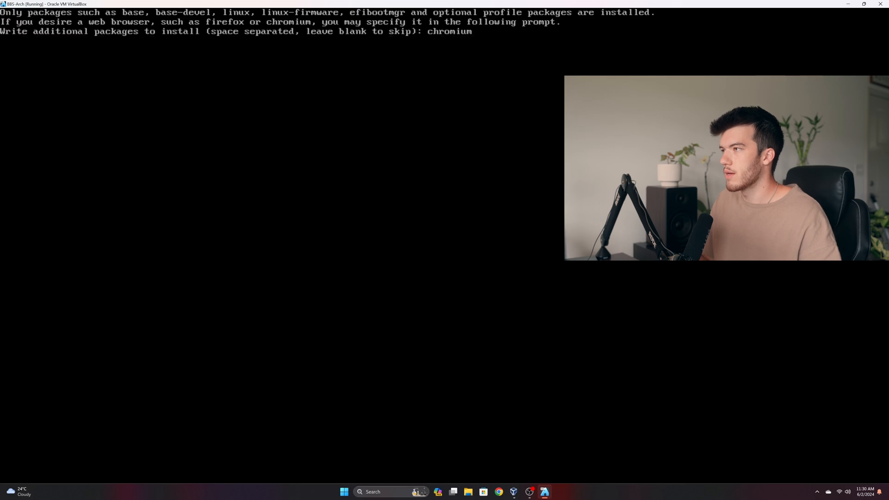
text(code n)
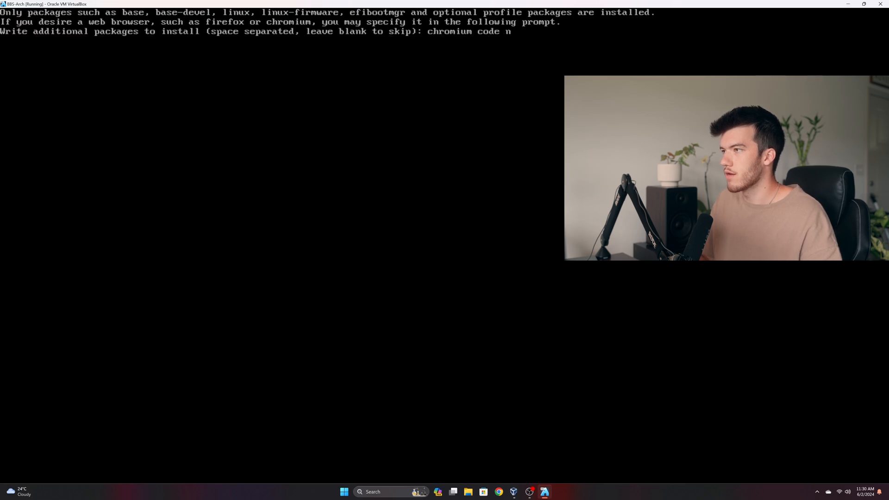
text(eovim)
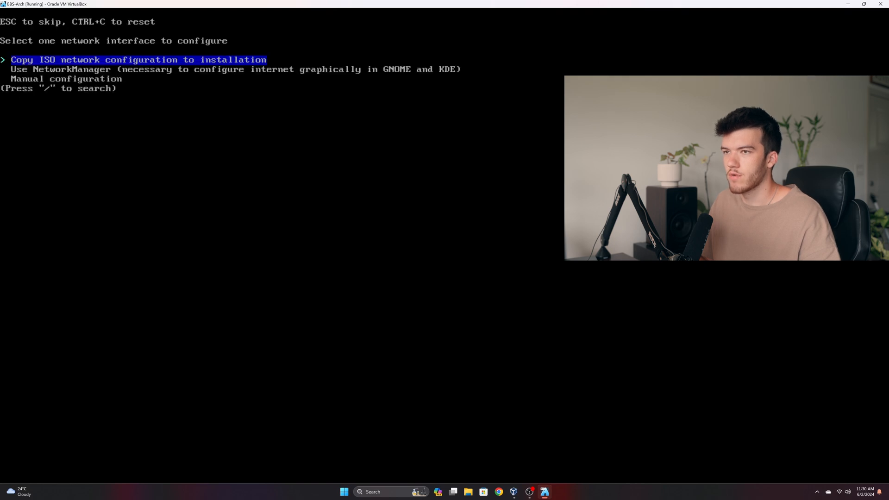
- Choose NetworkManager for networking and finish the optional repositories selection
key(Down)
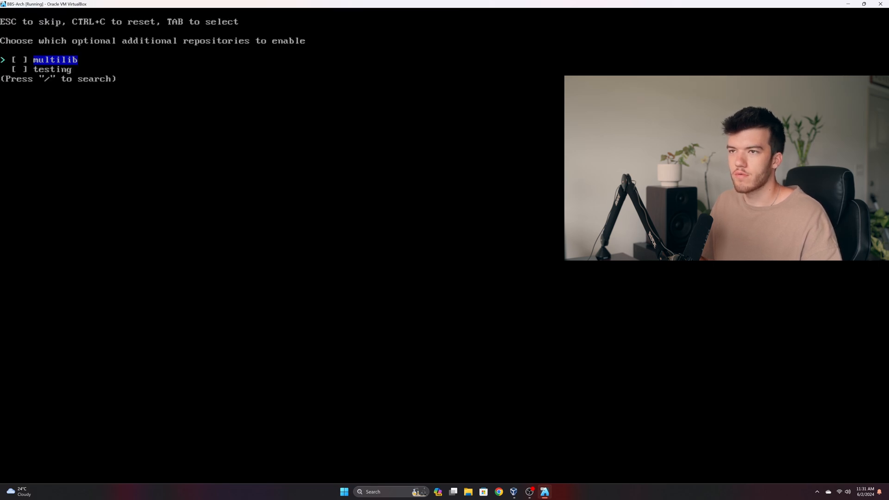
key(space)
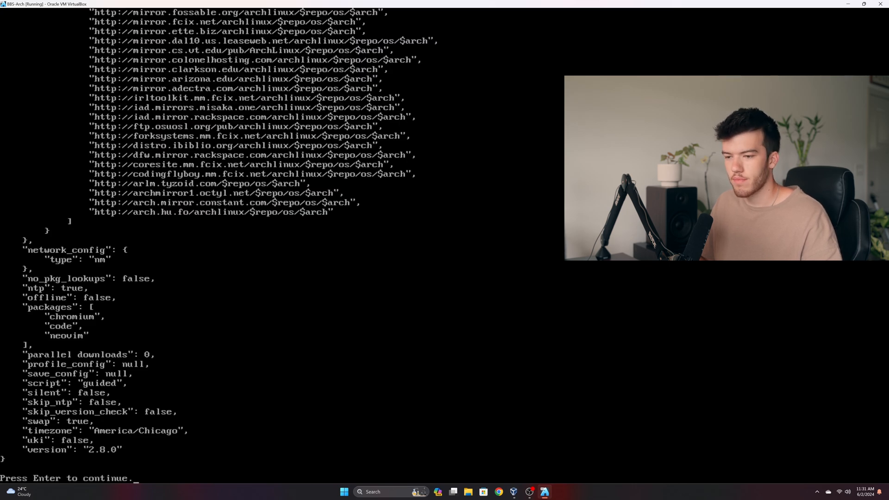
- Confirm the reviewed JSON configuration and run the Arch Linux installation to completion
key(enter)
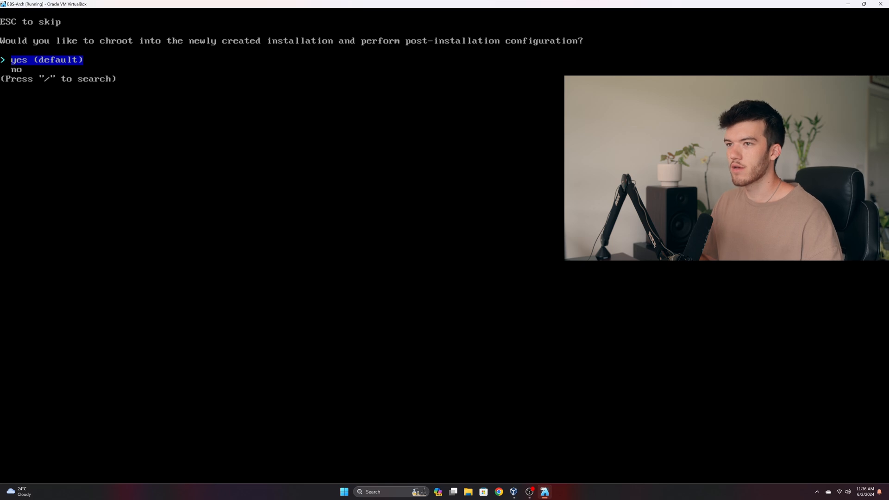
- Decline the post-installation chroot and reboot into the new system's bbs-arch login prompt
key(Down)
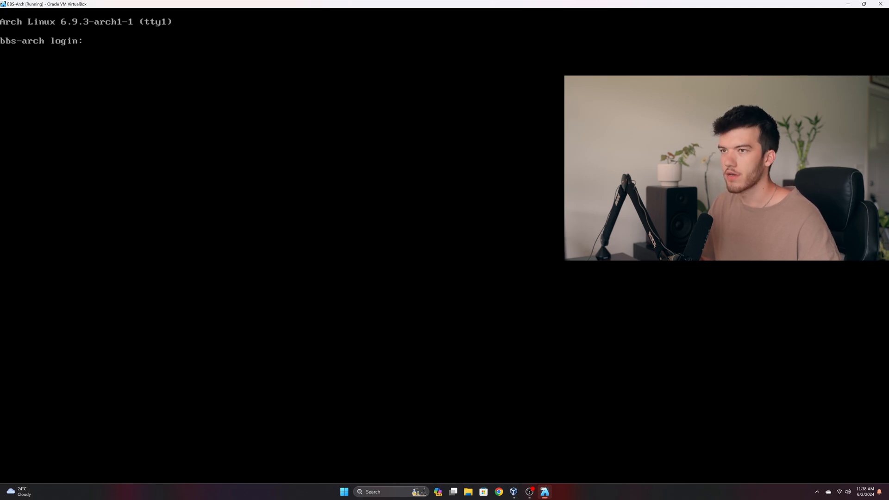
- Enter the username 'bigbrosecurity' at the bbs-arch login prompt
text(bigbrosecu)
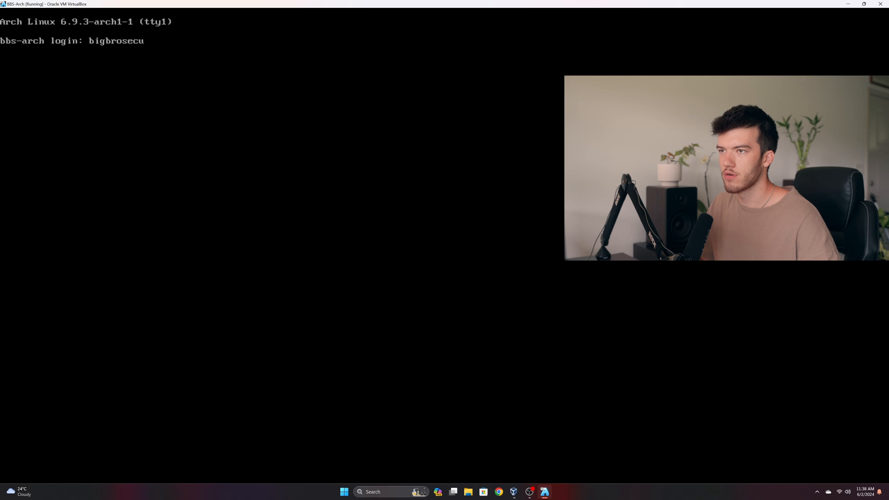
text(rity)
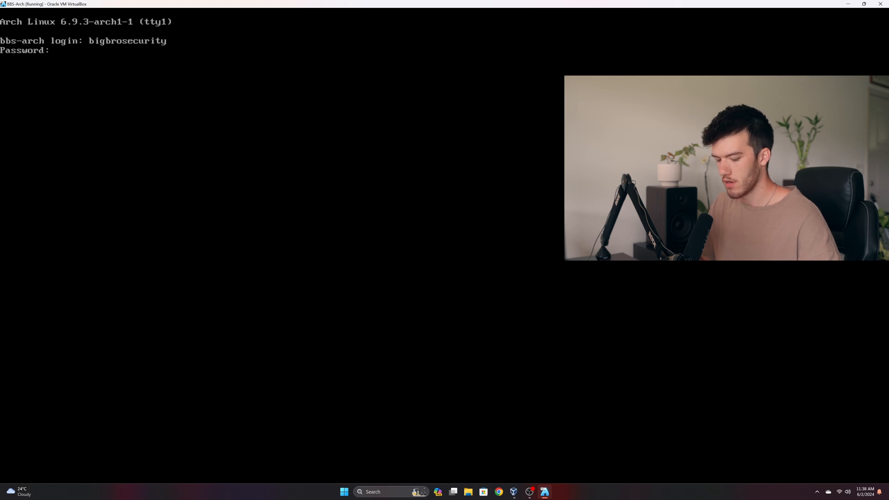